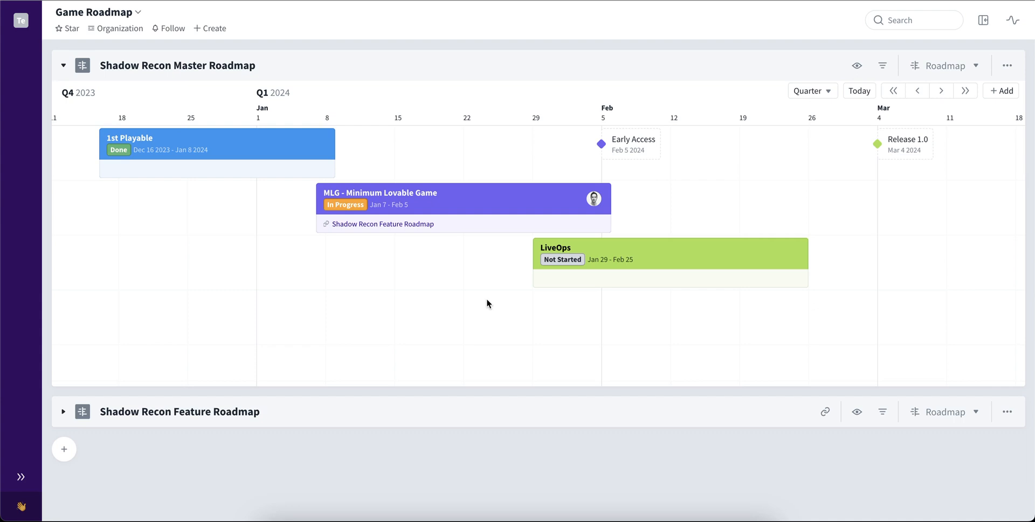
mouse_move(472, 295)
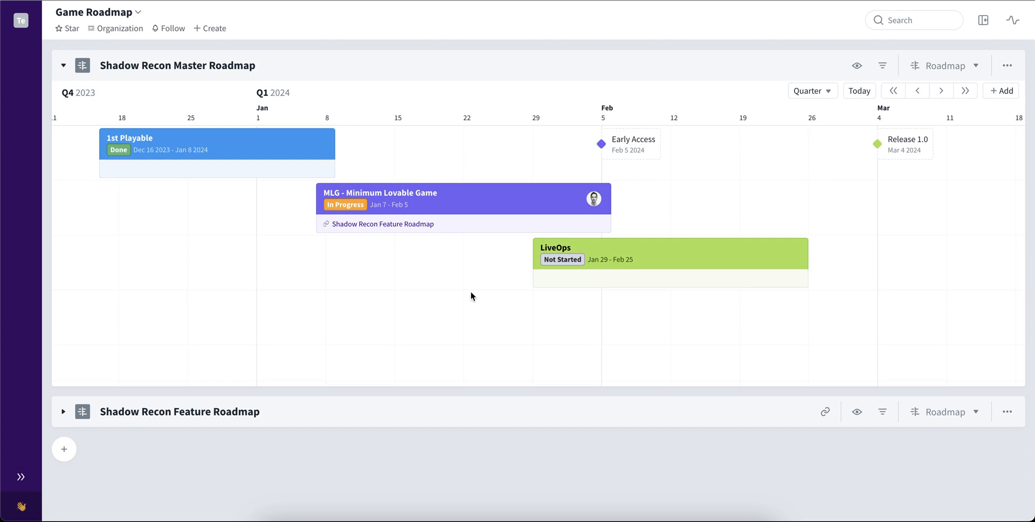
mouse_move(472, 297)
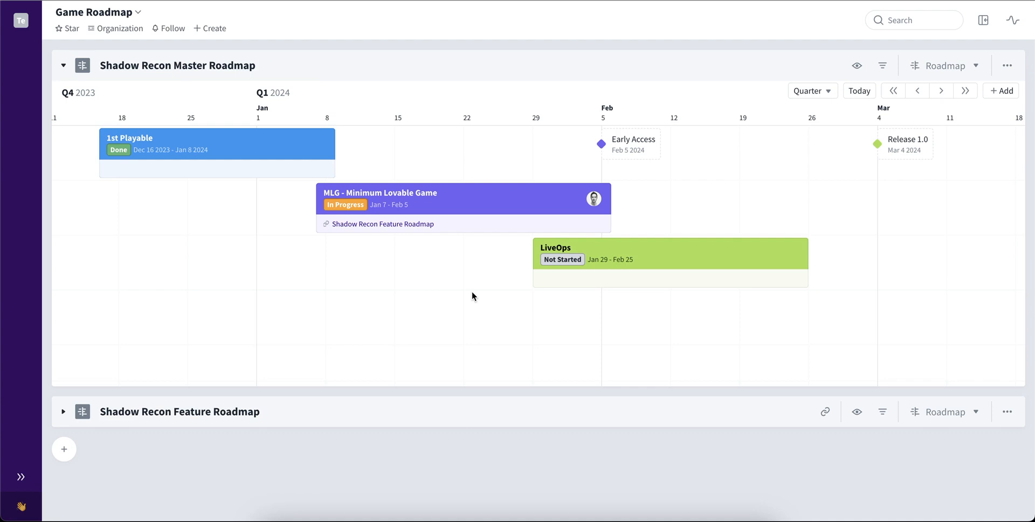
mouse_move(754, 205)
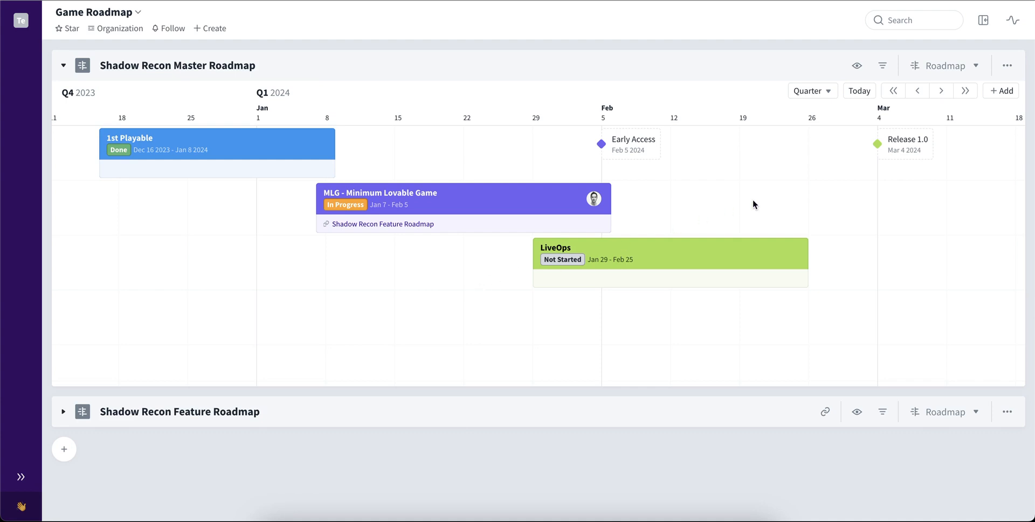
mouse_move(1007, 71)
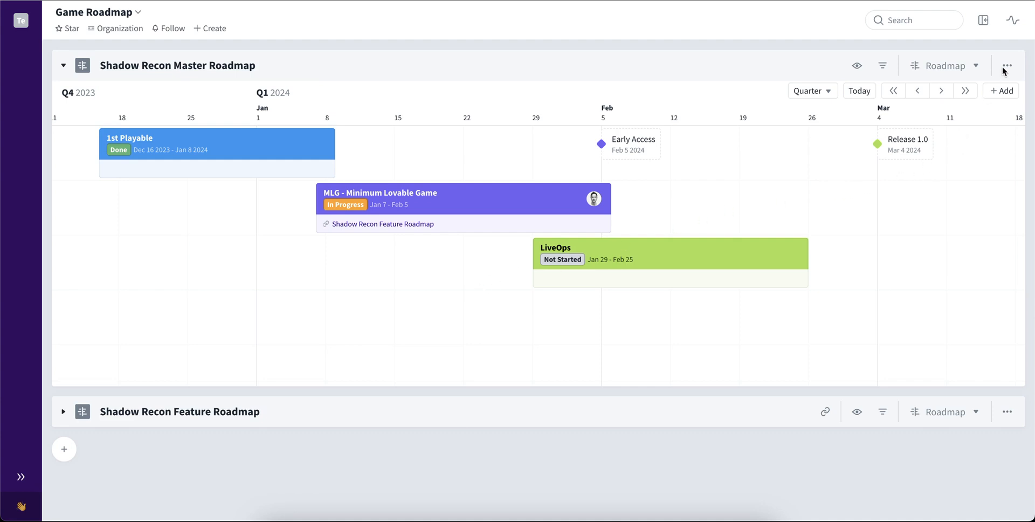
Resize the MLG - Minimum Lovable Game bar so it spans Jan 7 to Feb 4
left_click(1008, 66)
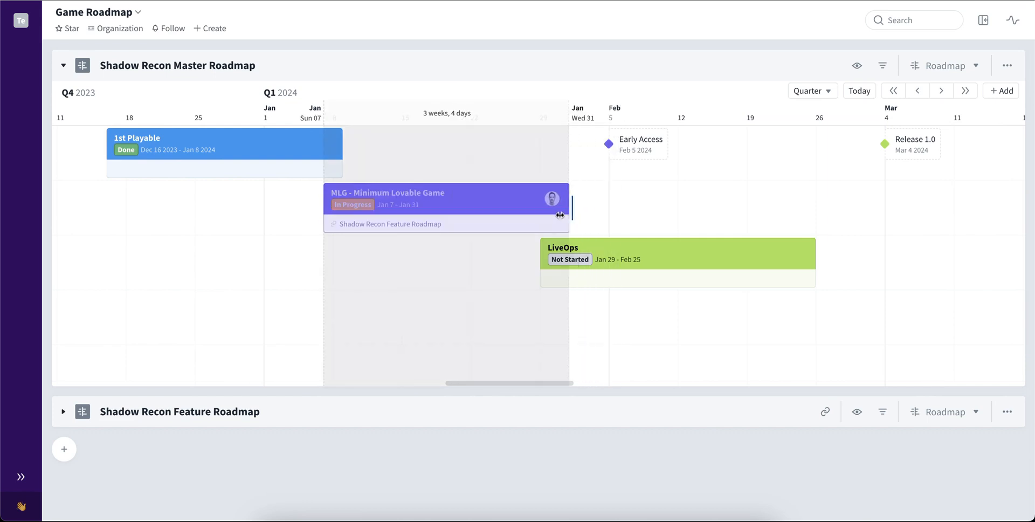
left_click_drag(560, 214, 404, 215)
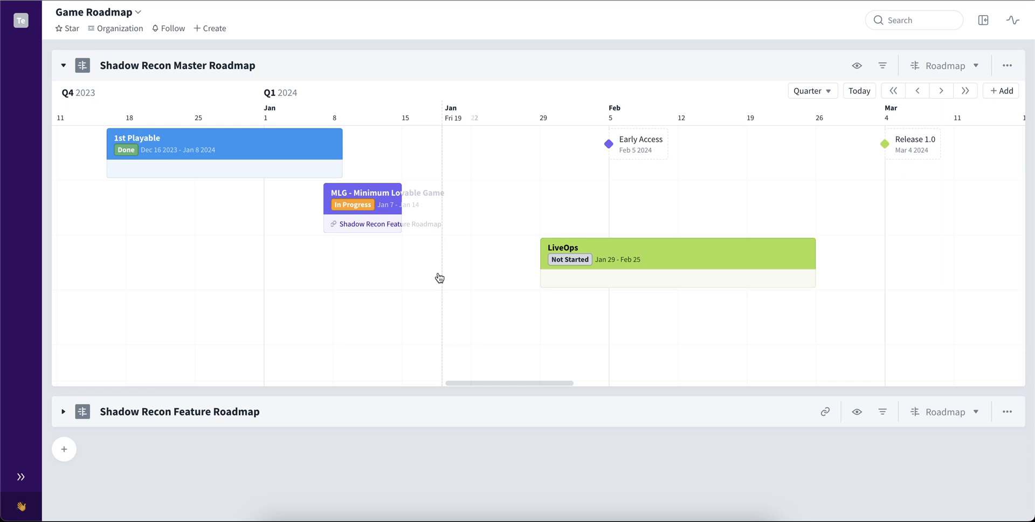
mouse_move(435, 243)
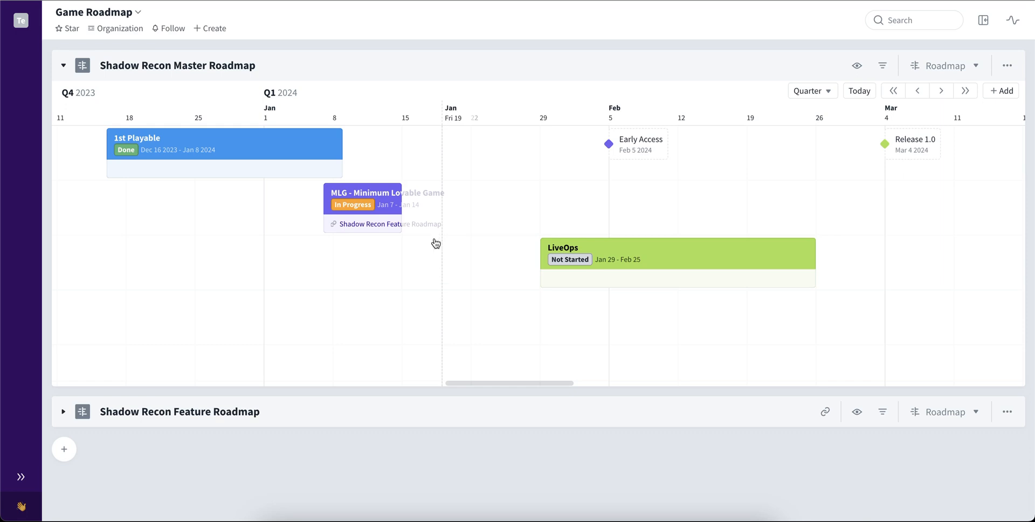
left_click_drag(402, 198, 607, 199)
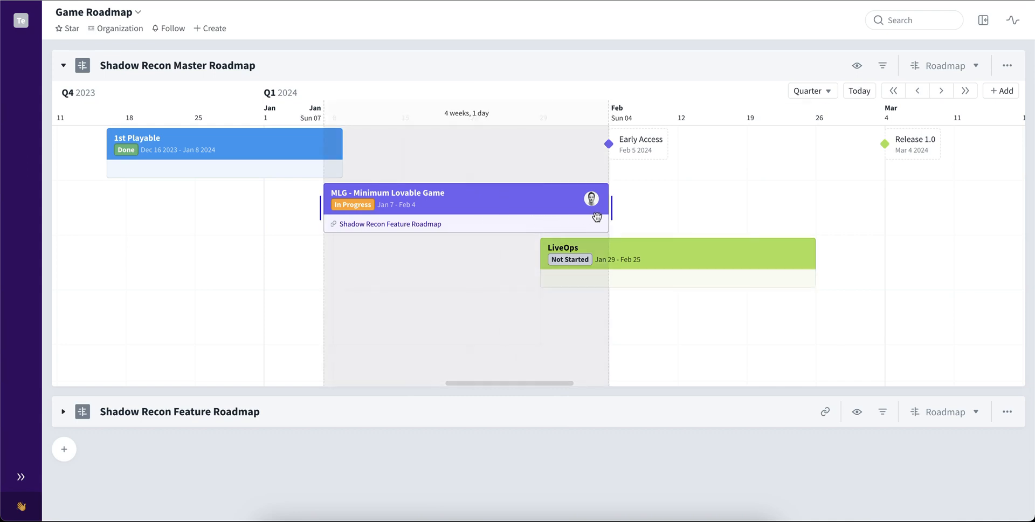
Nudge the MLG card's end date back and forth until it settles on Feb 4
left_click_drag(608, 198, 566, 198)
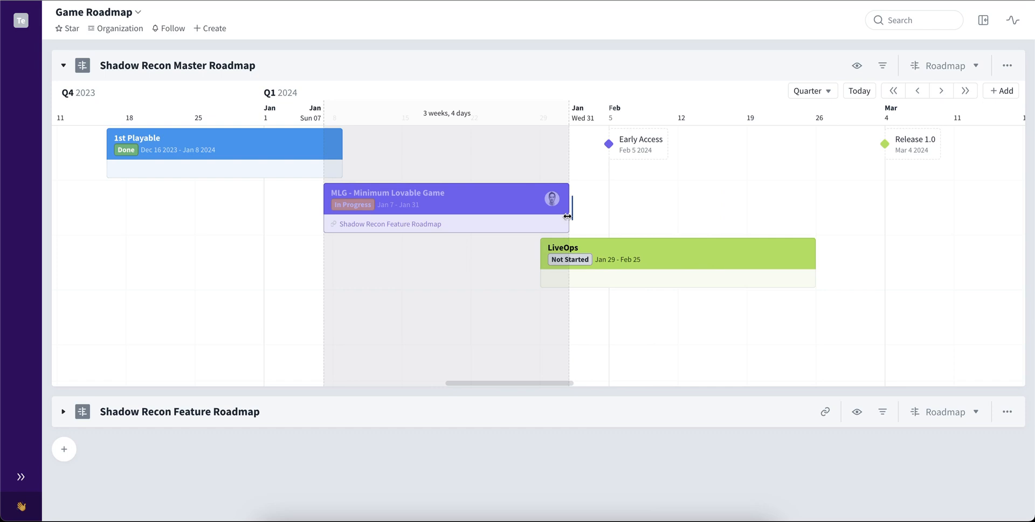
left_click_drag(569, 217, 498, 217)
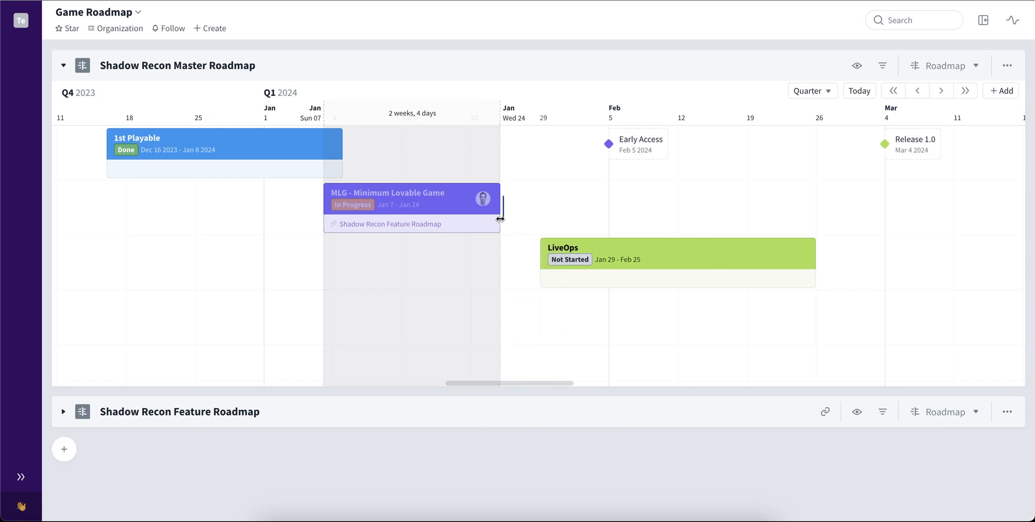
left_click_drag(500, 202, 530, 201)
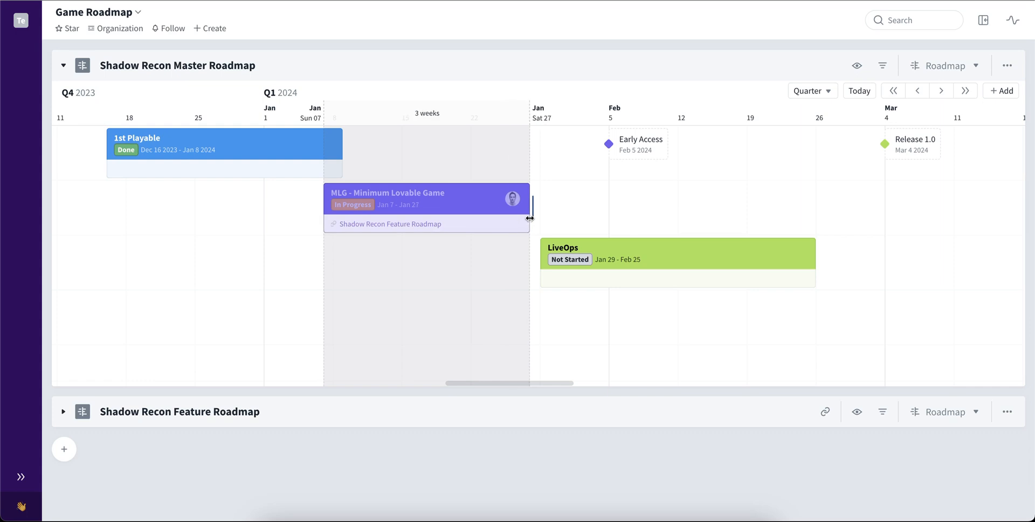
left_click_drag(531, 218, 580, 218)
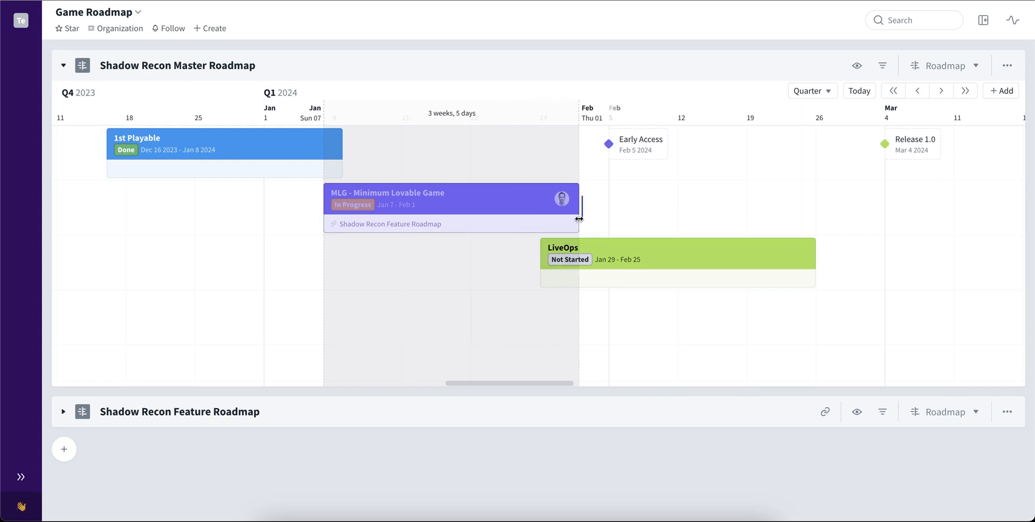
left_click_drag(580, 217, 561, 217)
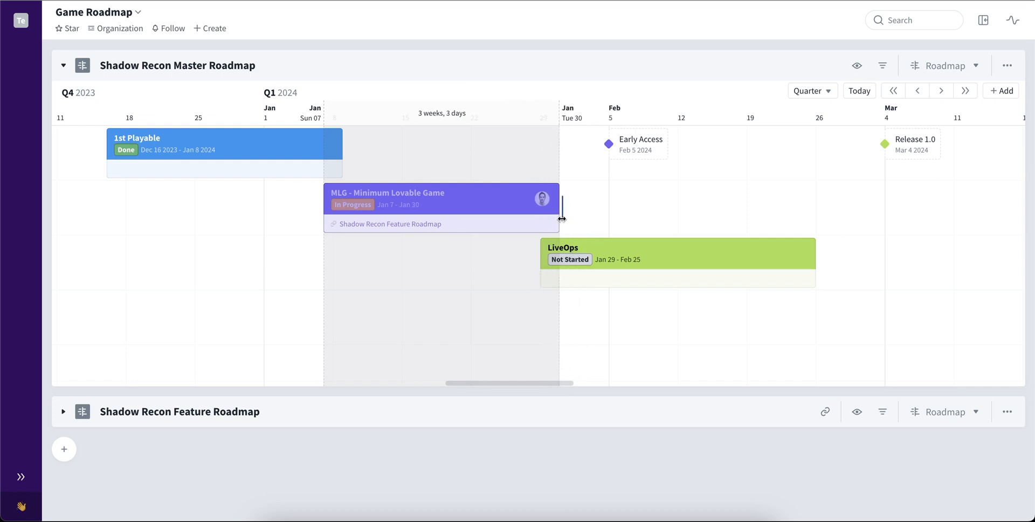
left_click_drag(560, 219, 601, 219)
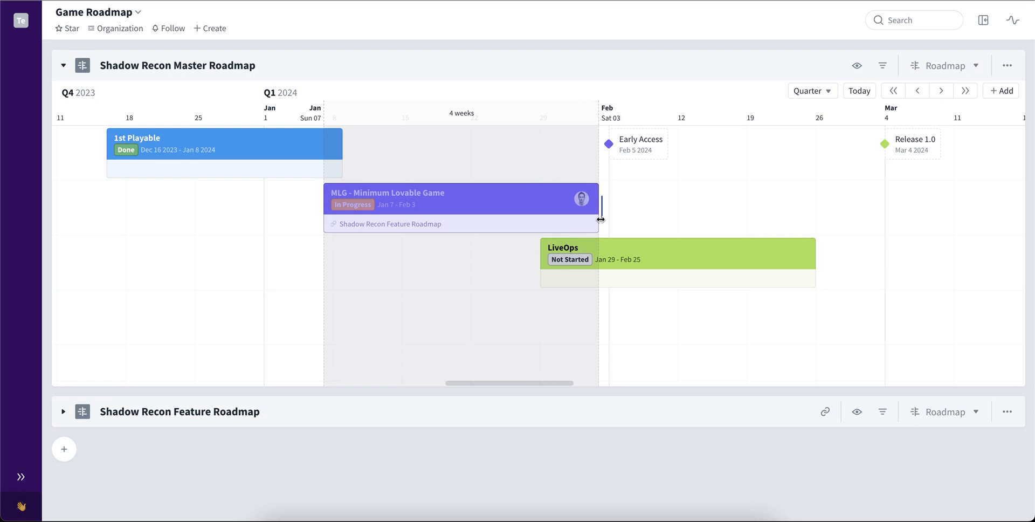
left_click_drag(600, 219, 609, 212)
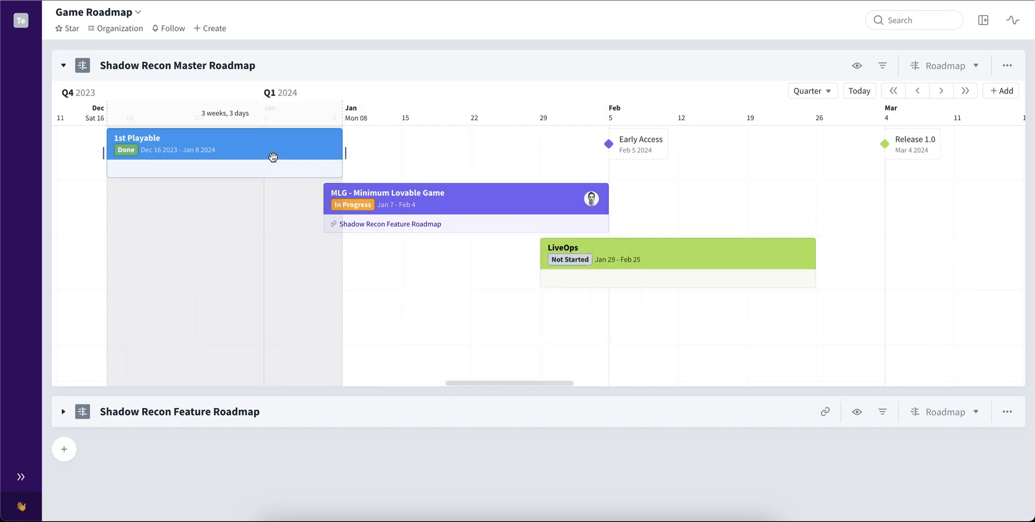
mouse_move(276, 157)
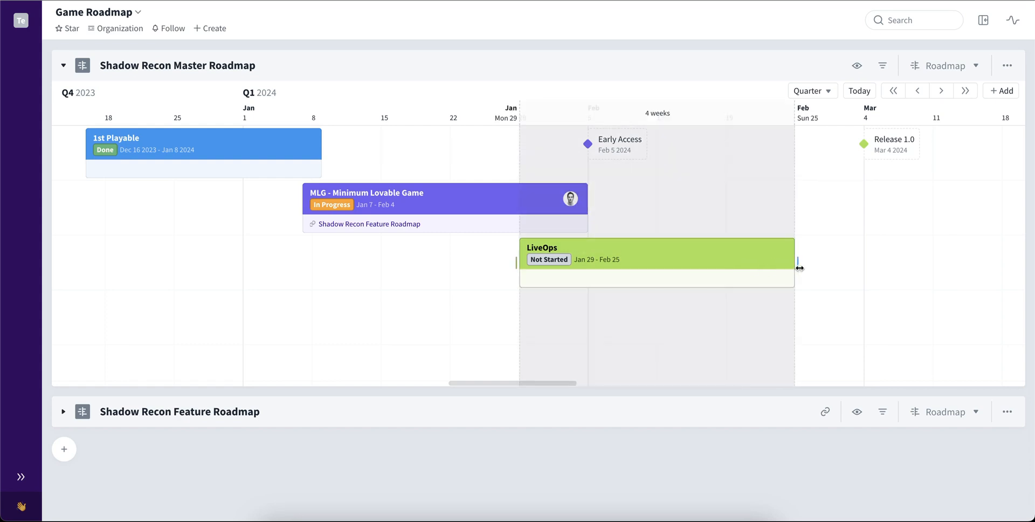
Extend the LiveOps card so it runs Jan 29 to Feb 29
left_click_drag(794, 266, 867, 266)
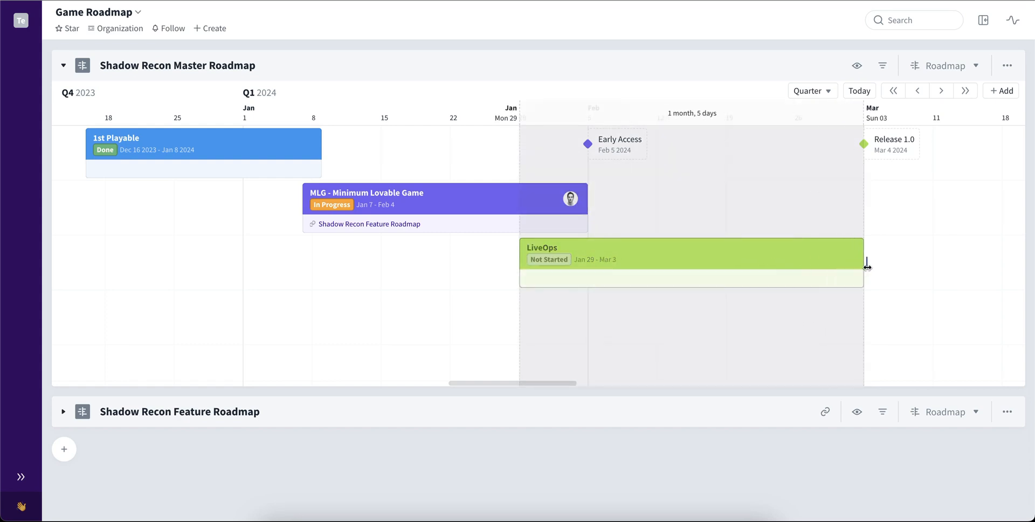
left_click_drag(864, 264, 824, 266)
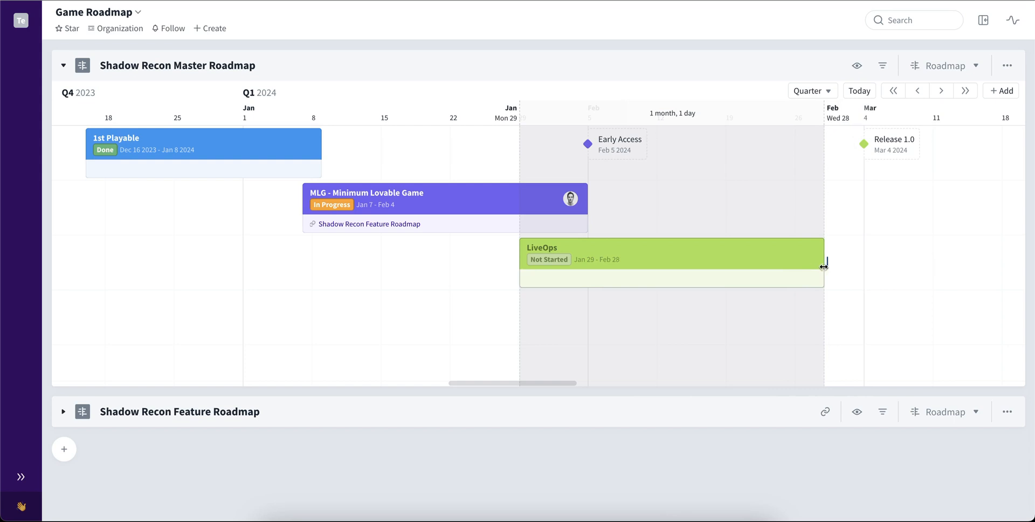
left_click_drag(823, 267, 834, 266)
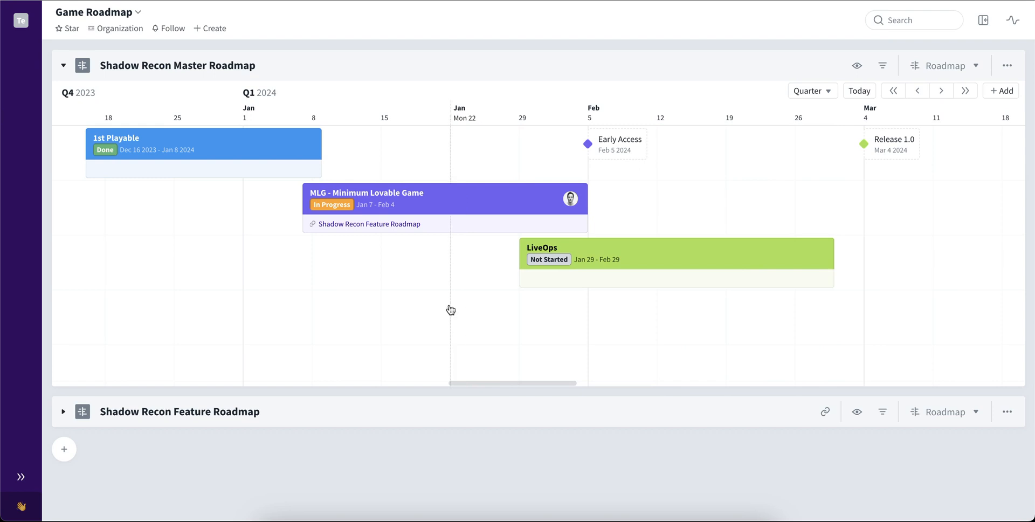
left_click(451, 309)
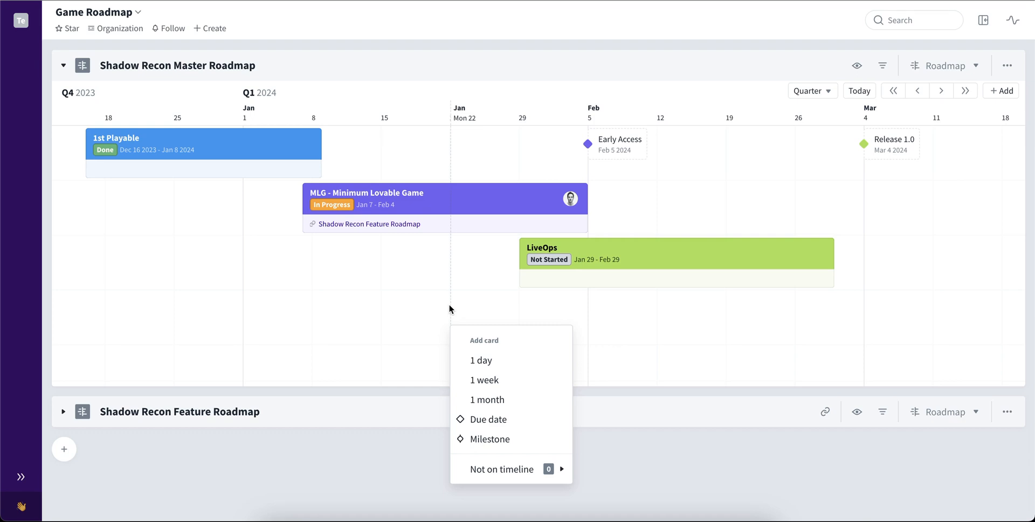
mouse_move(484, 380)
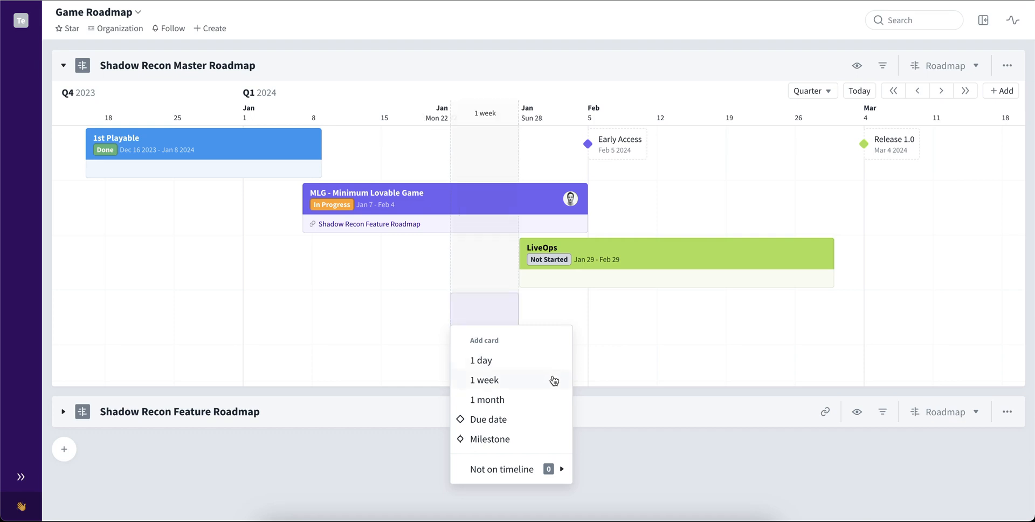
left_click(484, 379)
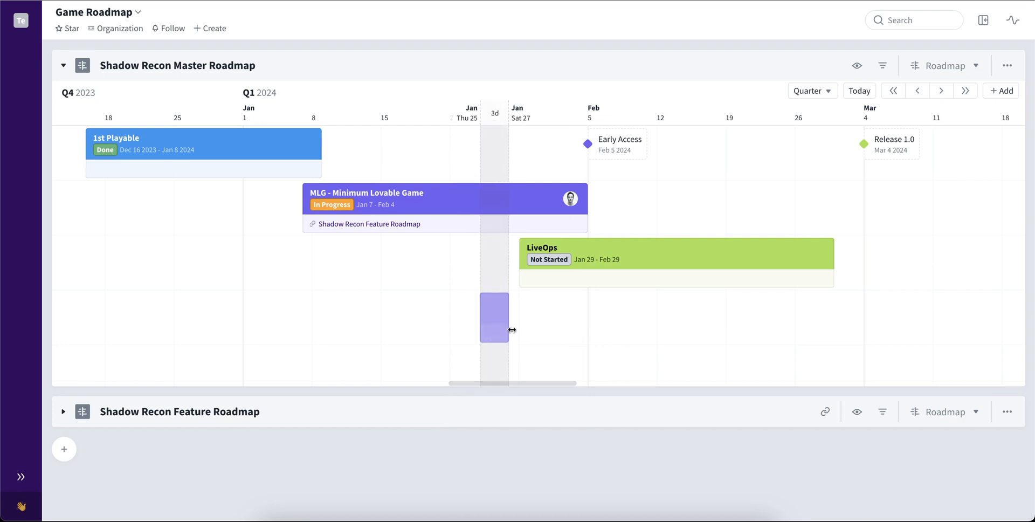
left_click_drag(511, 329, 645, 331)
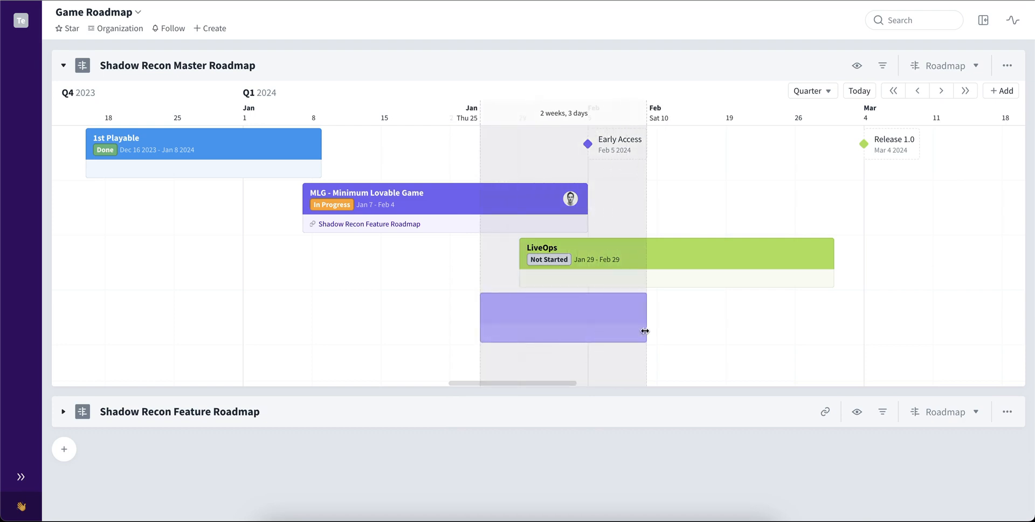
left_click(563, 317)
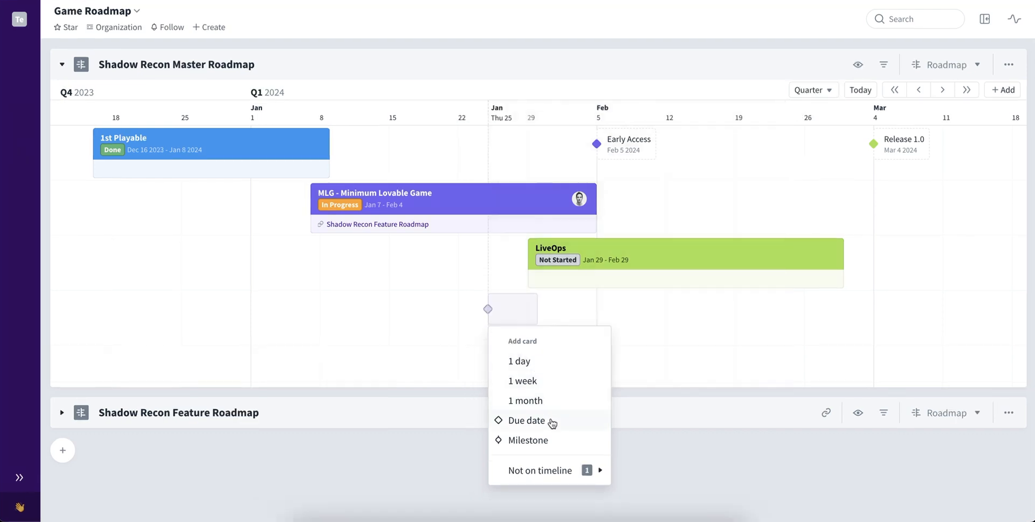
Create a milestone named Milestone and move its line to Feb 15 2024
left_click(526, 440)
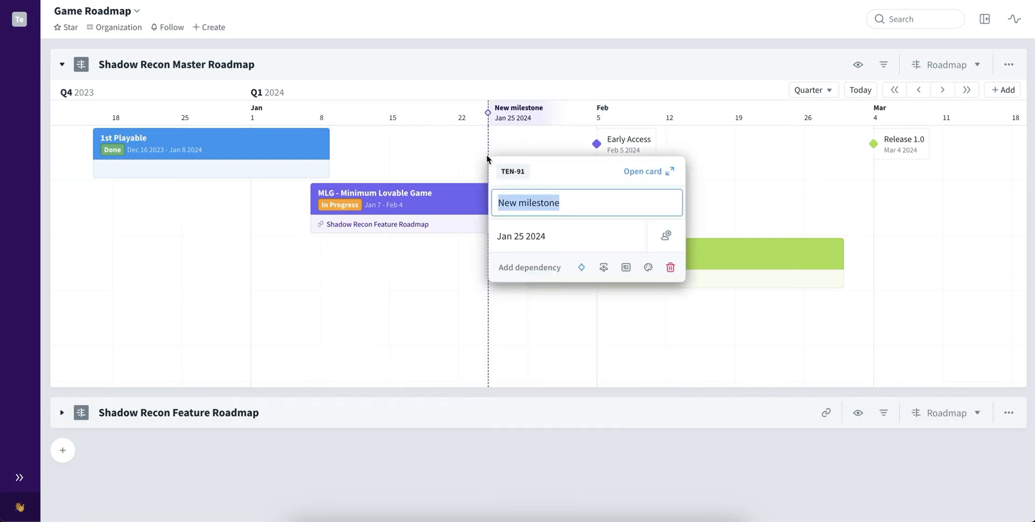
type("Milestone")
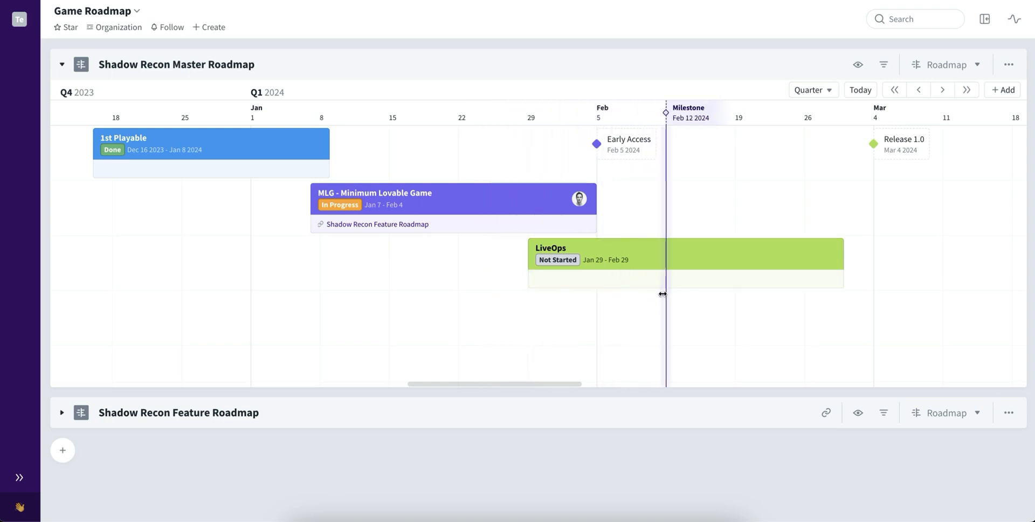
left_click_drag(665, 295, 696, 296)
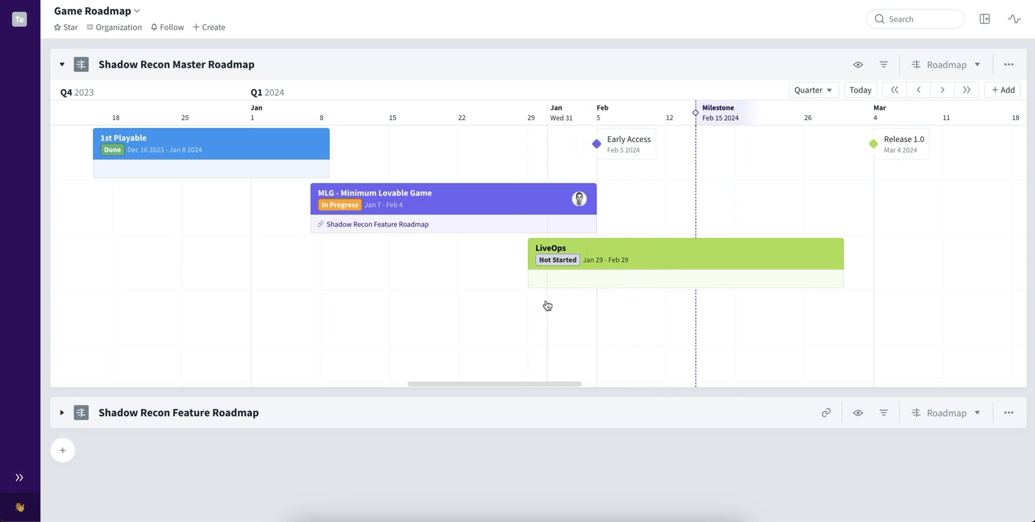
Place the board's Release 2.0 card from Not on timeline onto the row below LiveOps
left_click(547, 305)
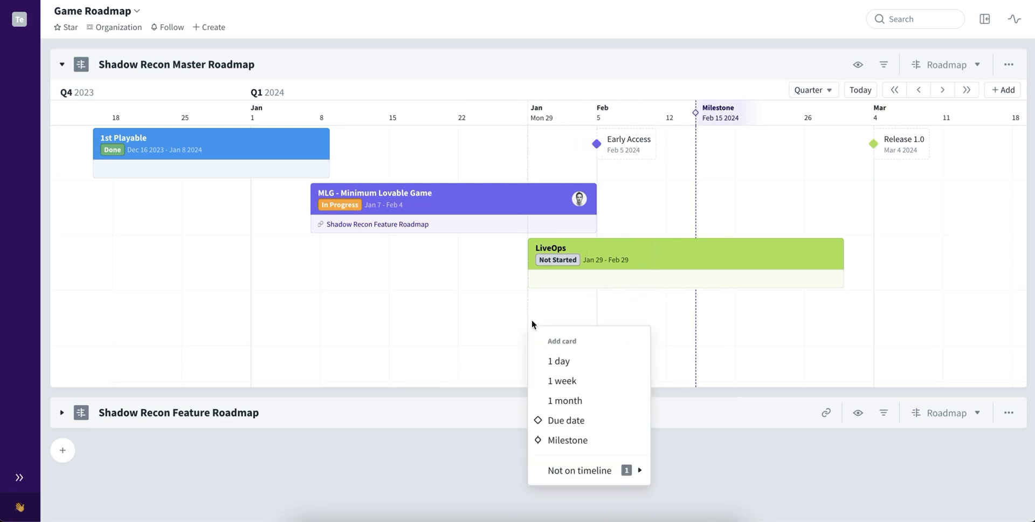
left_click(579, 470)
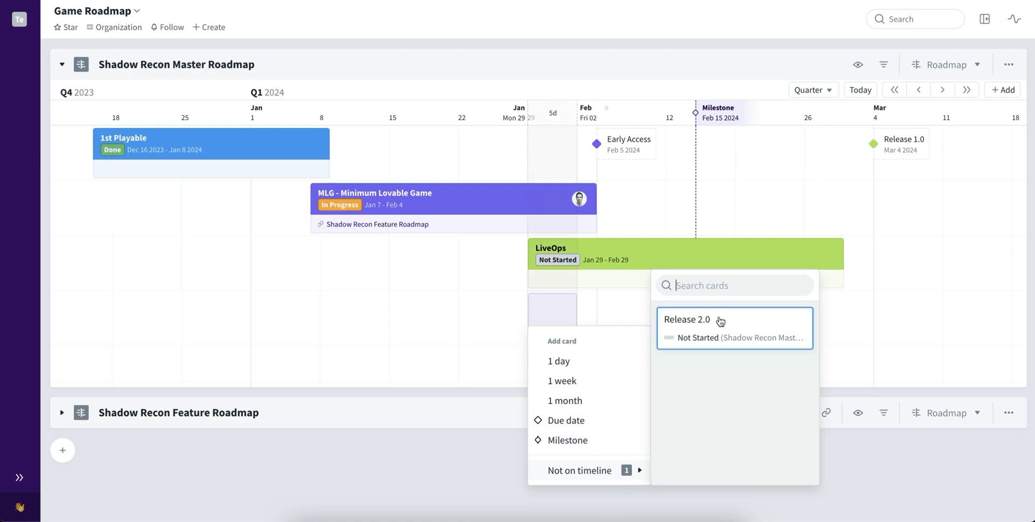
left_click(687, 321)
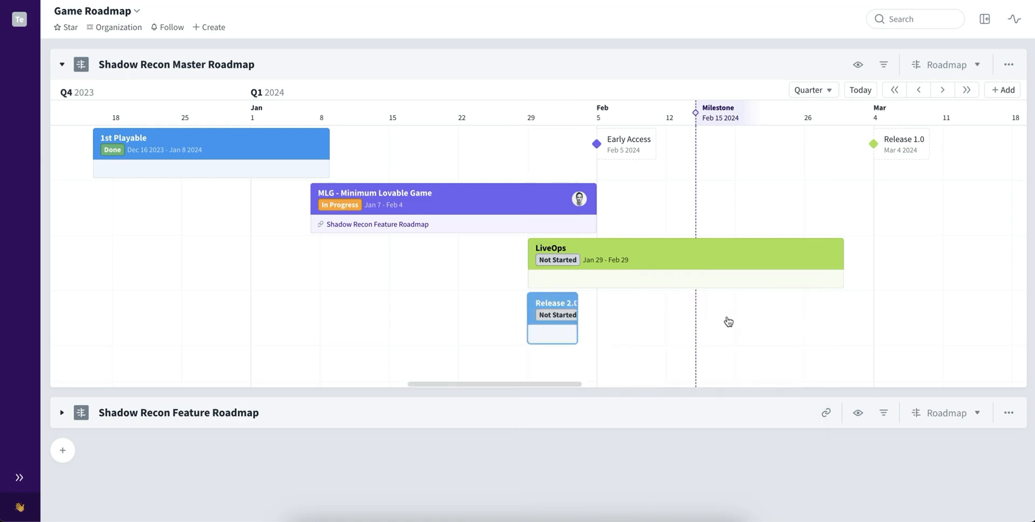
left_click_drag(553, 317, 592, 317)
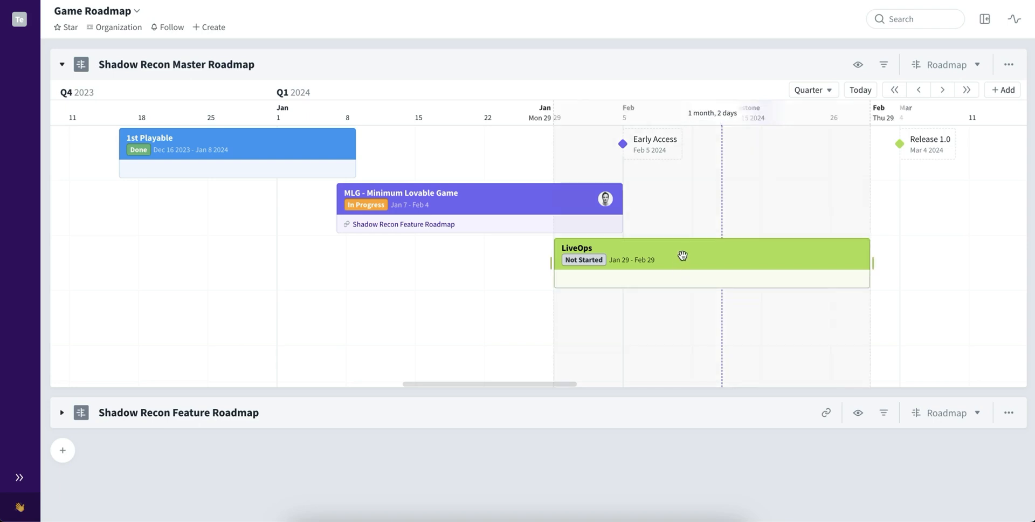
left_click(711, 252)
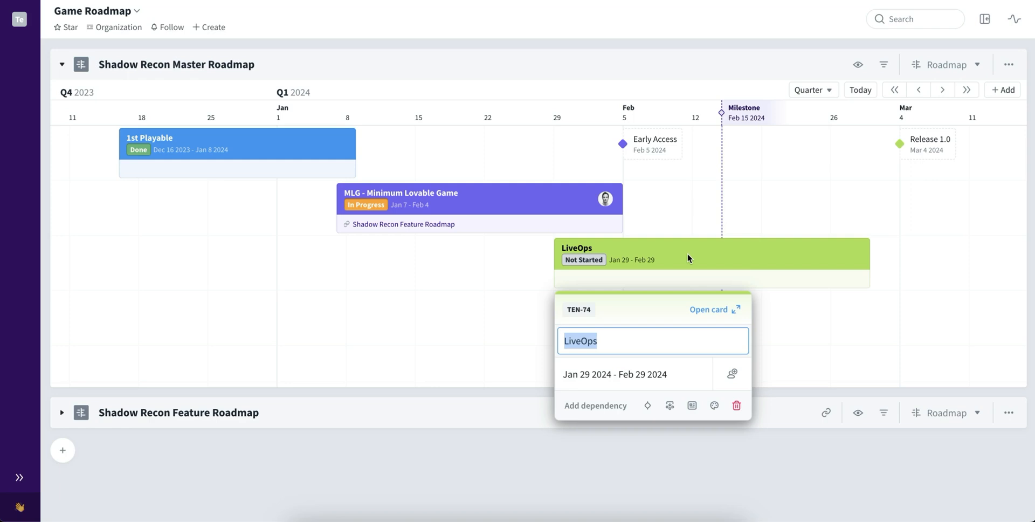
mouse_move(679, 324)
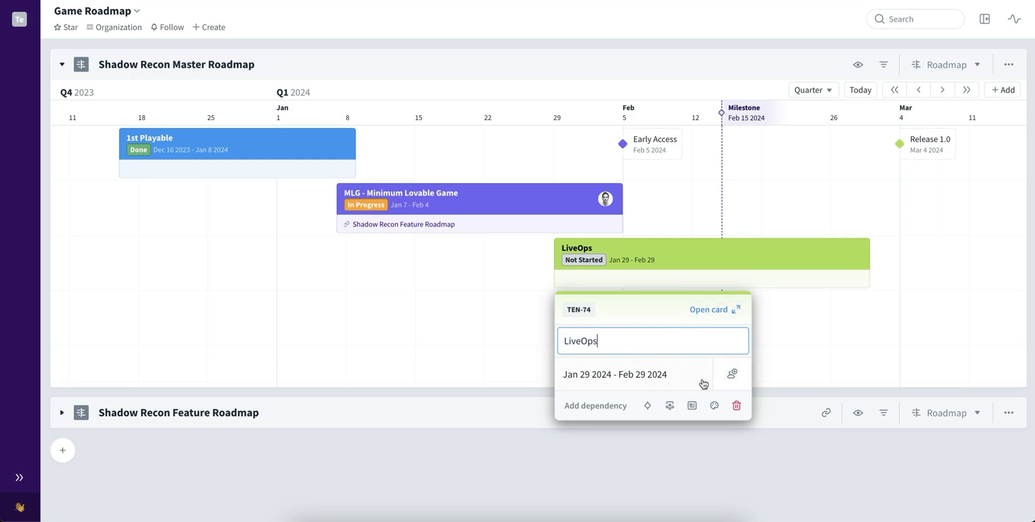
mouse_move(681, 383)
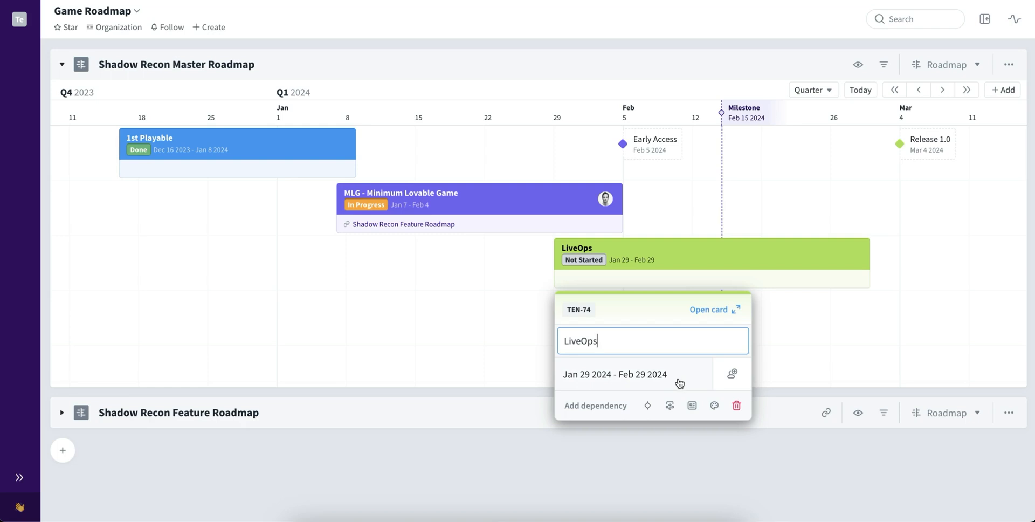
mouse_move(647, 405)
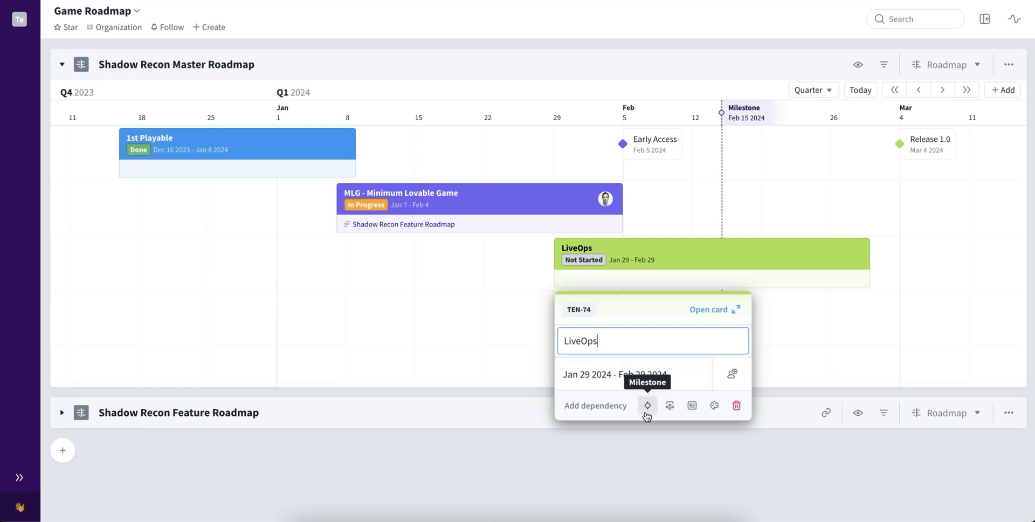
left_click(647, 406)
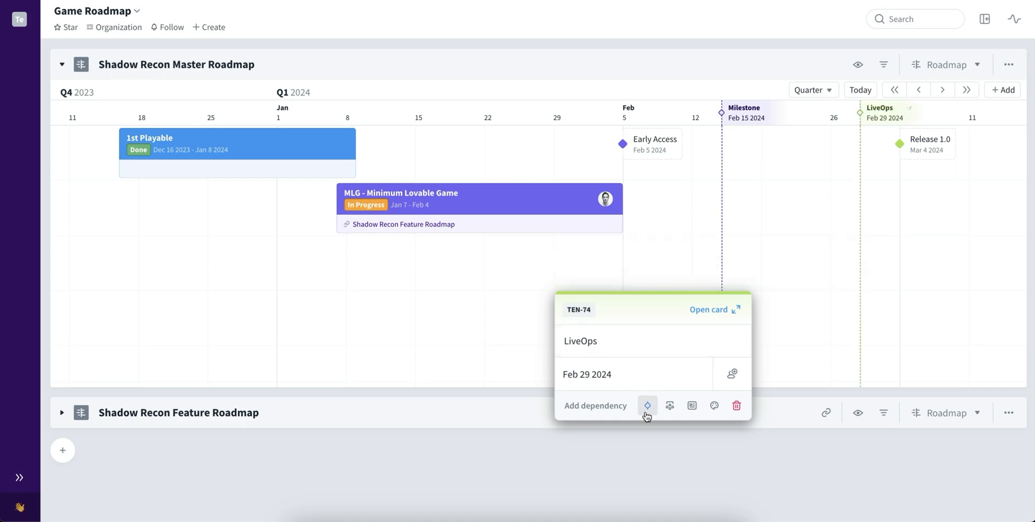
left_click(670, 405)
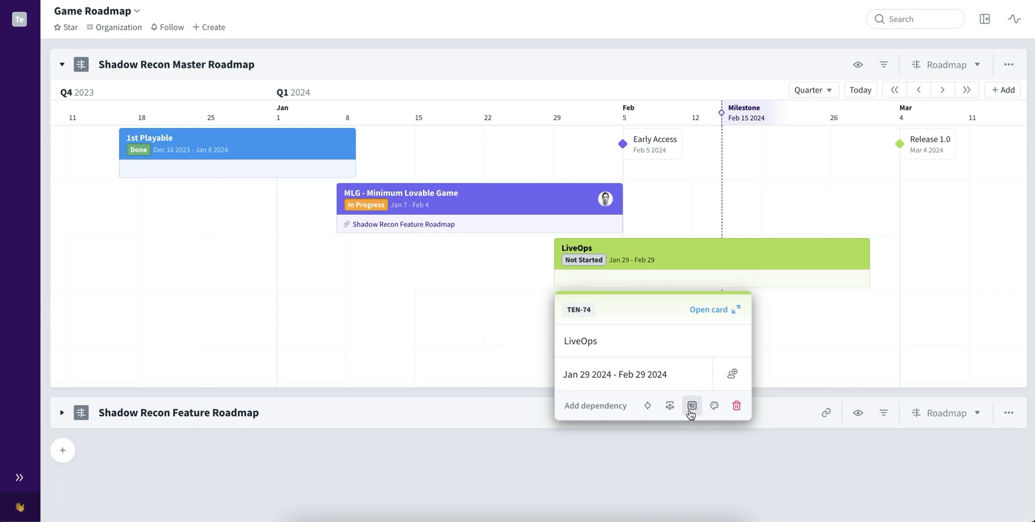
mouse_move(692, 406)
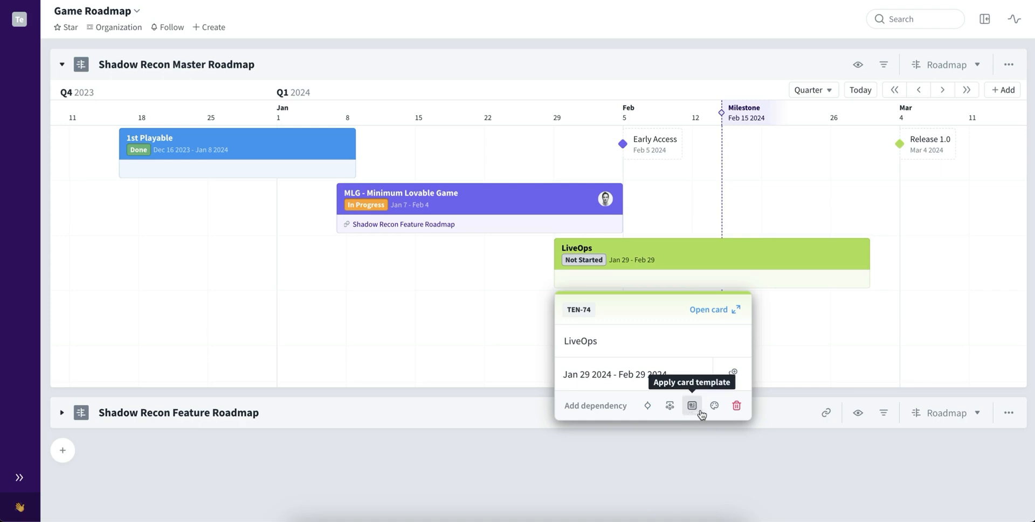
mouse_move(734, 409)
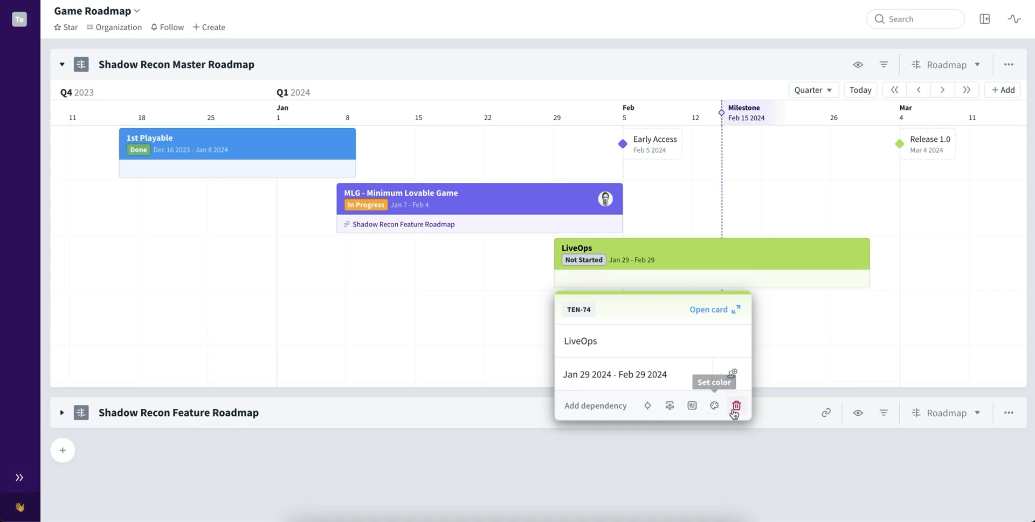
left_click(789, 334)
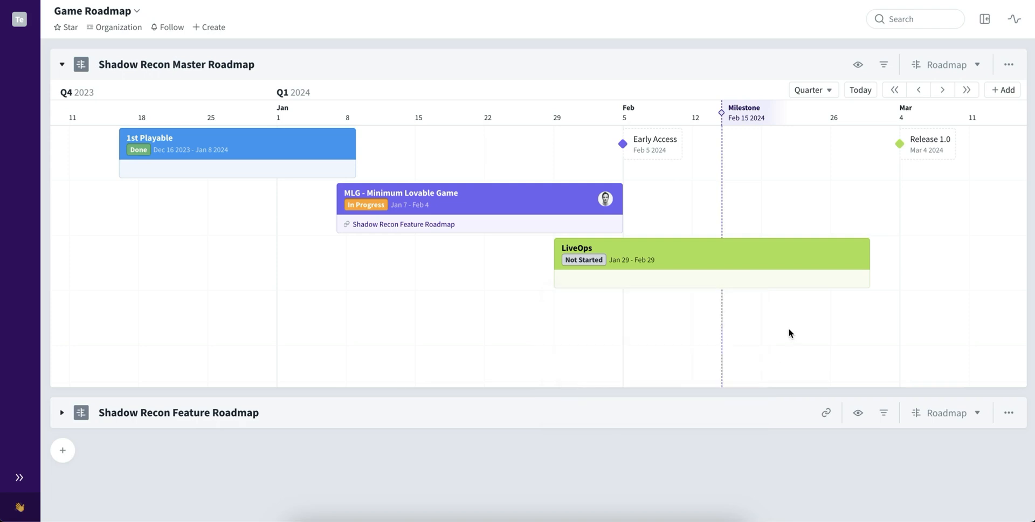